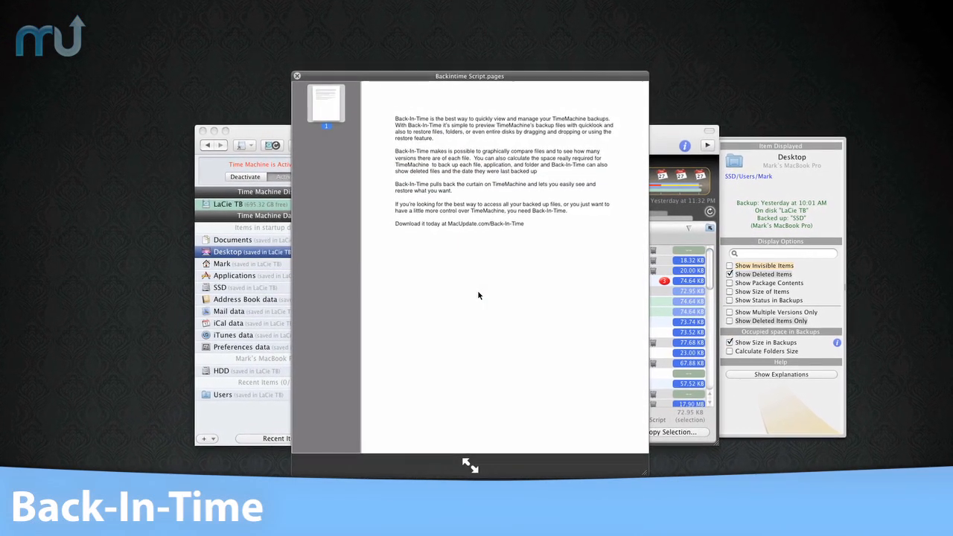
- Dismiss the QuickLook preview and list the home folder's backup from yesterday with file sizes
left_click(297, 74)
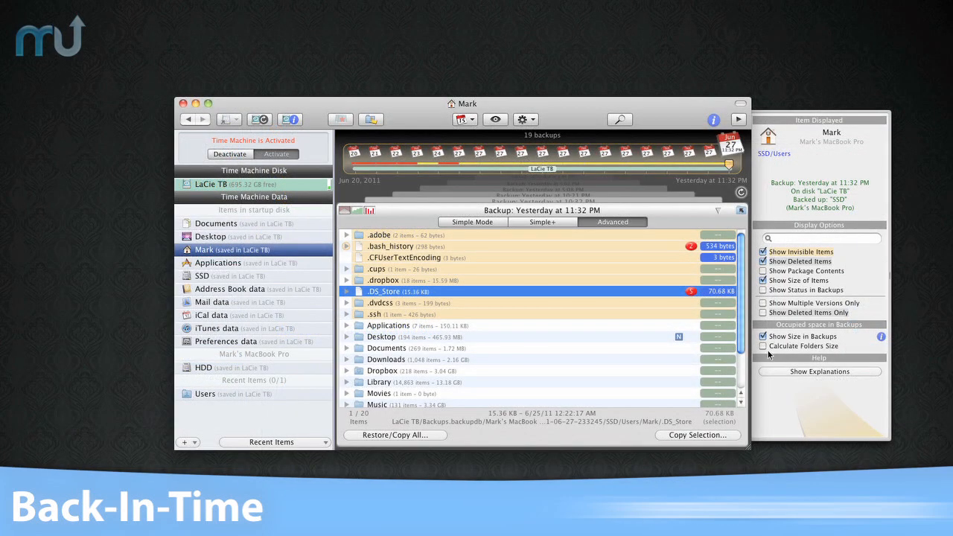
left_click(763, 345)
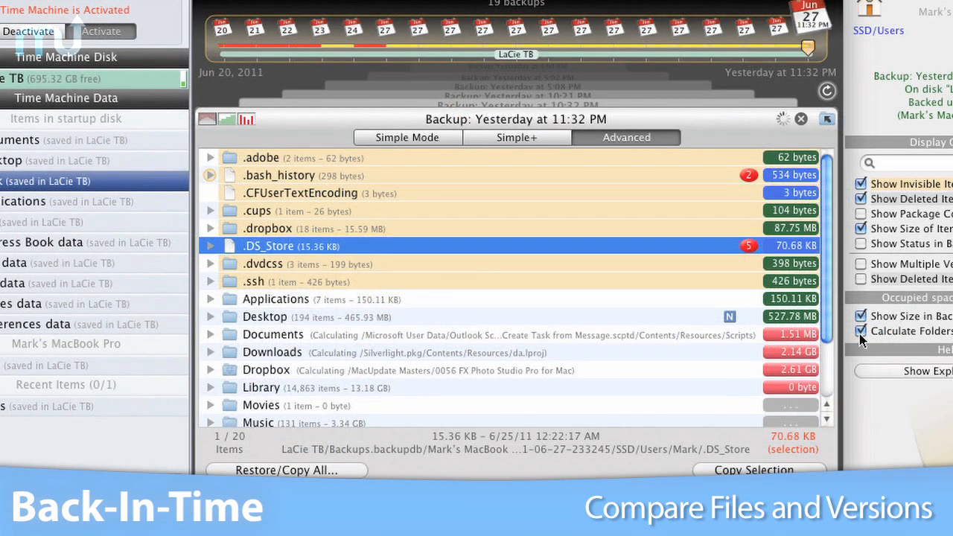